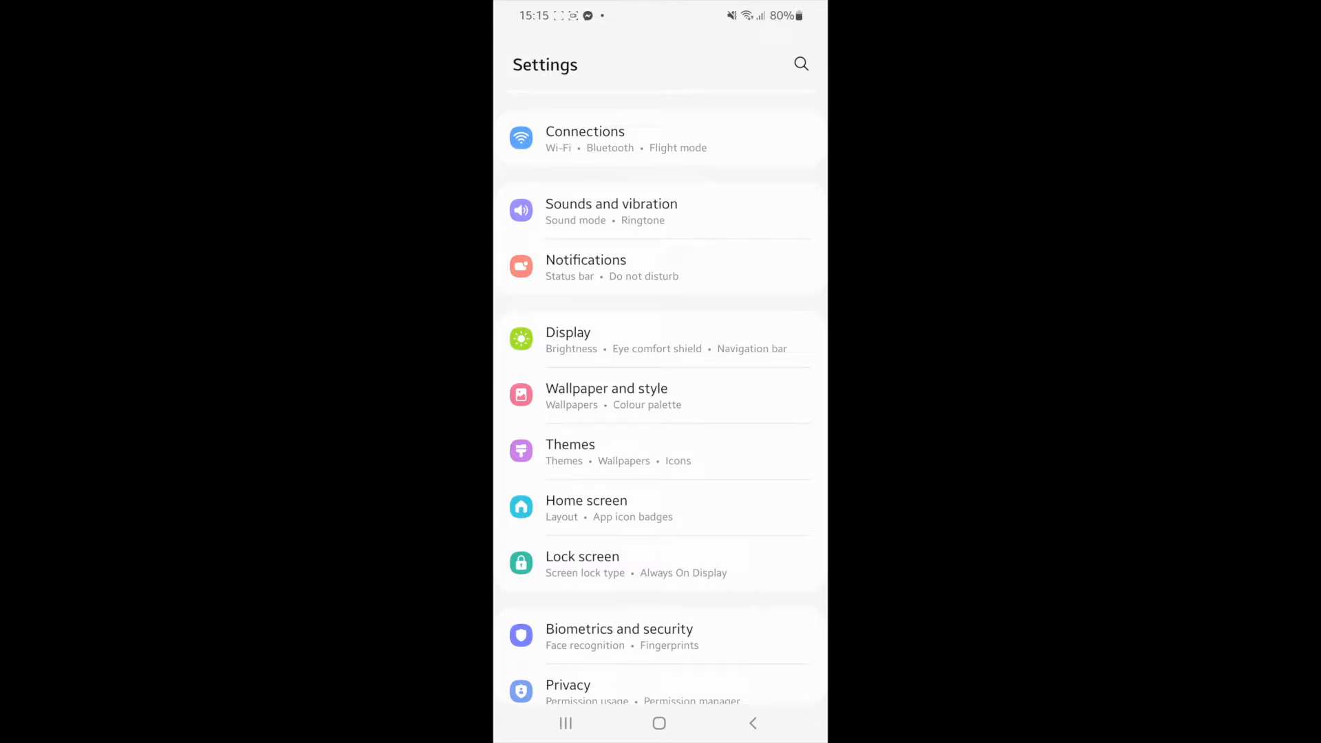
Step: Open Apps in Settings and search the installed apps for 'insta'
{"action": "scroll", "scroll_direction": "down", "scroll_amount": 3}
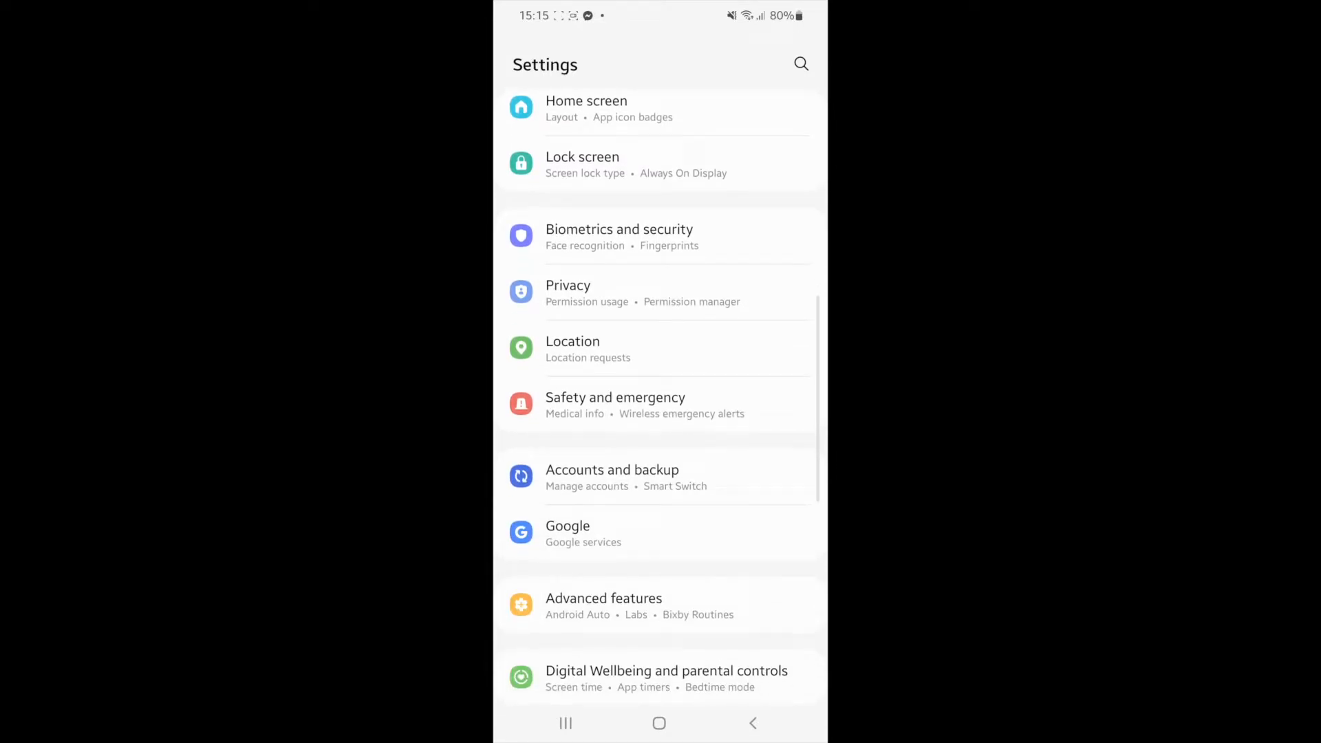
{"action": "scroll", "scroll_direction": "down", "scroll_amount": 3}
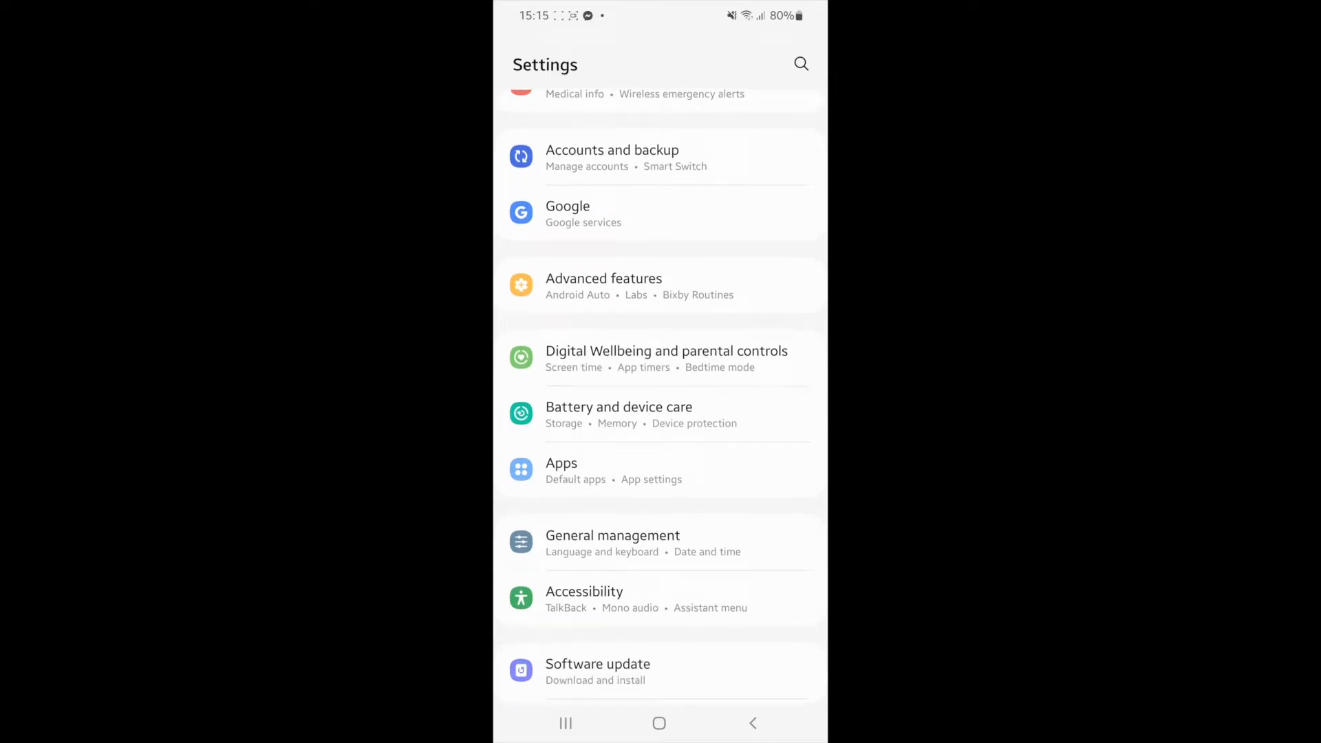
{"action": "left_click", "coordinate": [561, 470]}
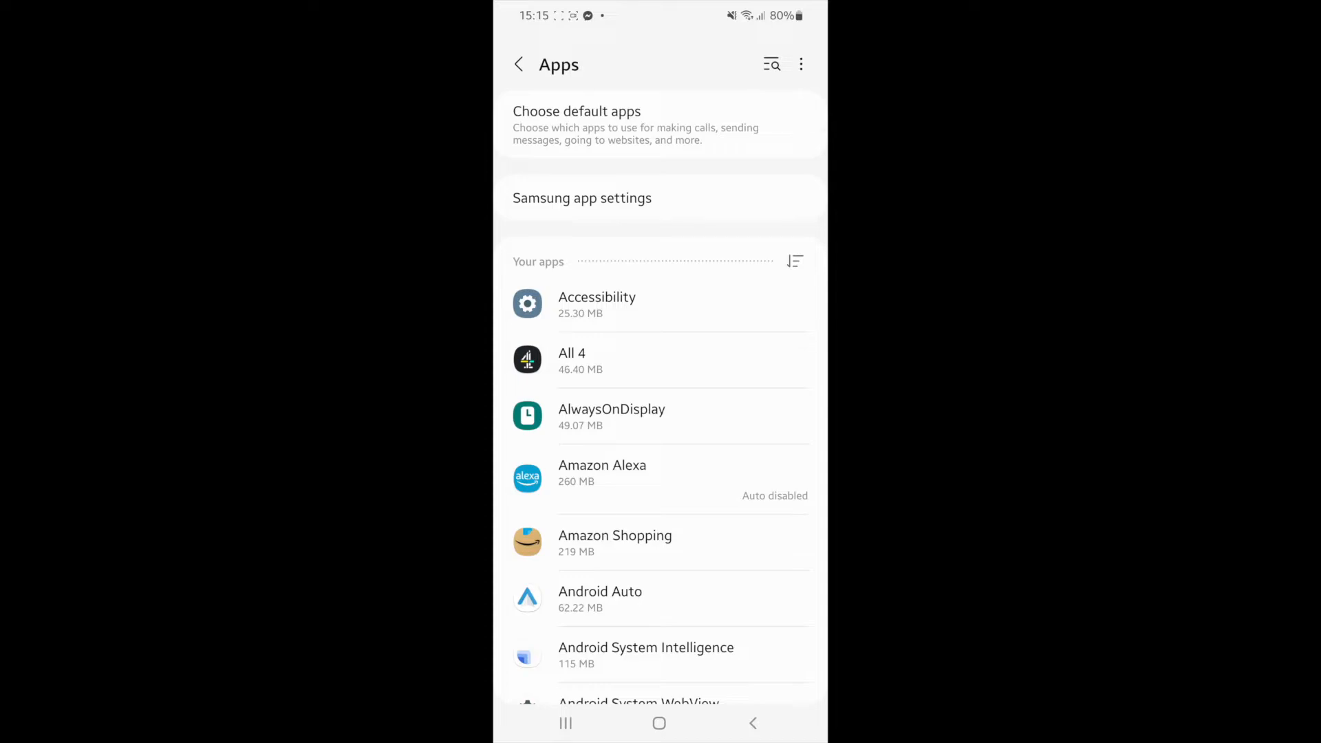
{"action": "type", "text": "insta"}
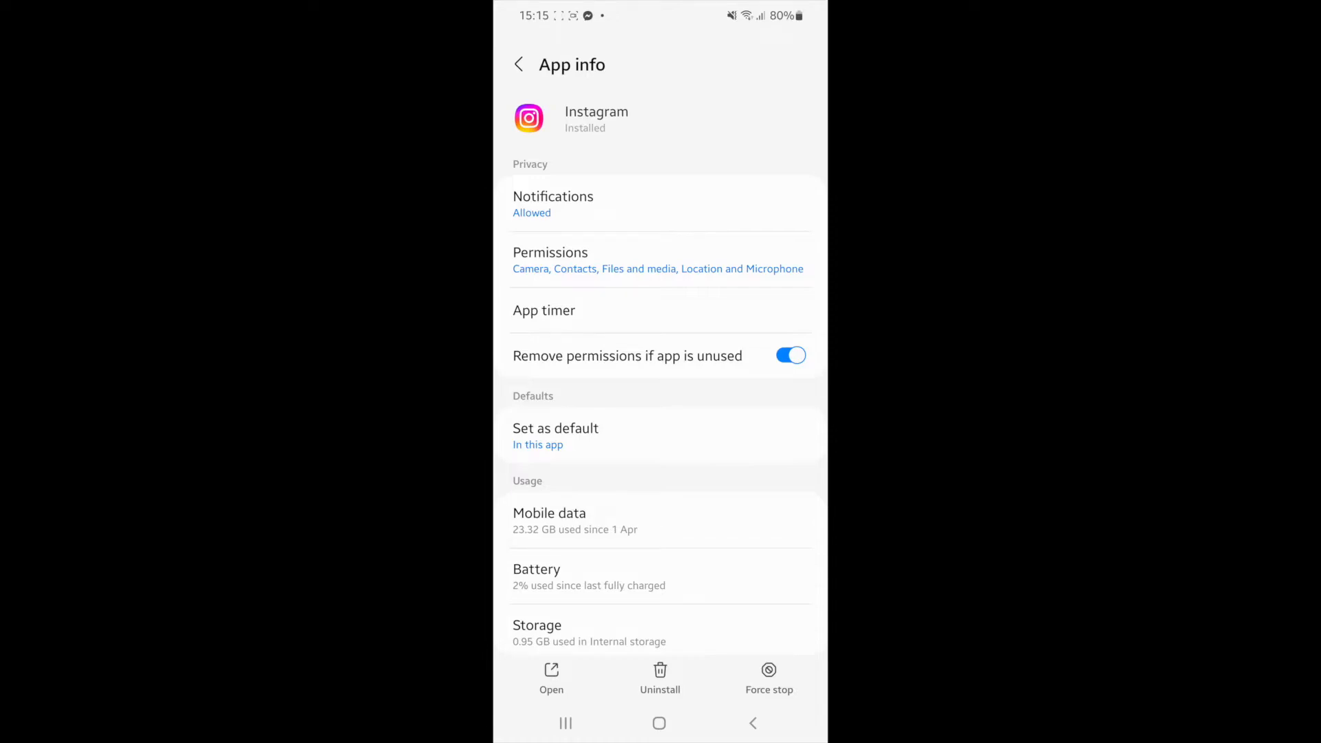
Step: Clear Instagram's stored data and cache, leaving only the 135 MB app
{"action": "scroll", "scroll_direction": "down", "scroll_amount": 3}
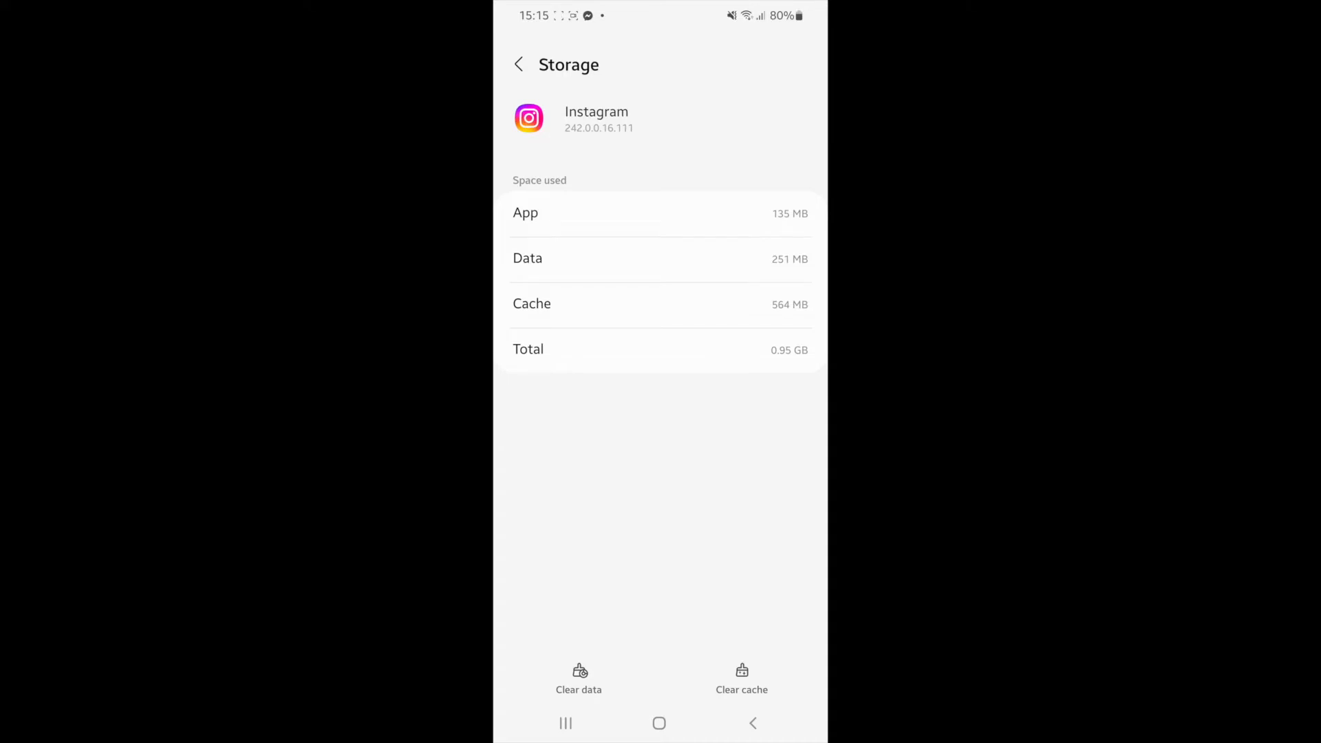
{"action": "left_click", "coordinate": [579, 678]}
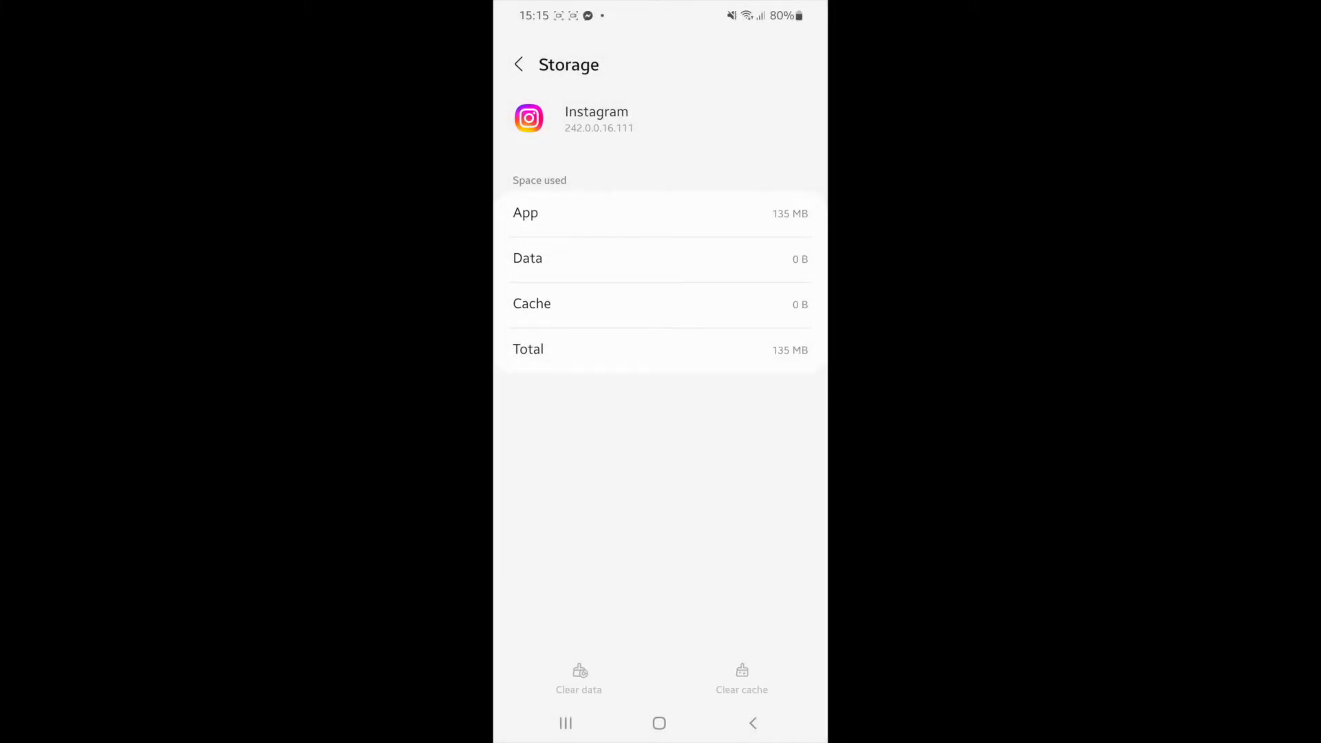